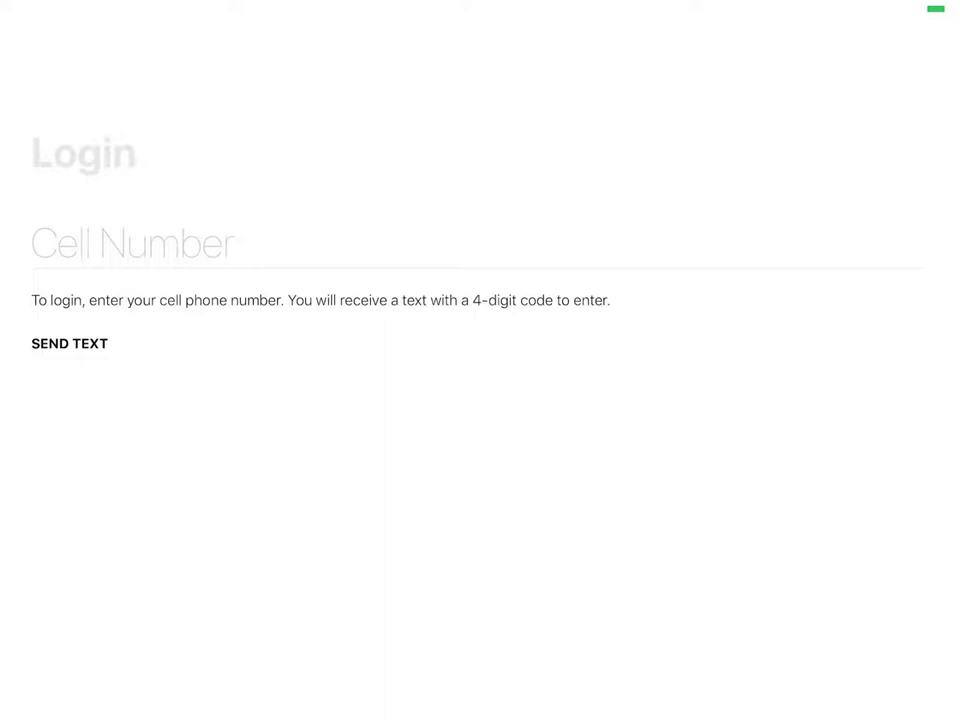
# Activate the Cell Number field on the login screen for phone entry.
pyautogui.click(132, 244)
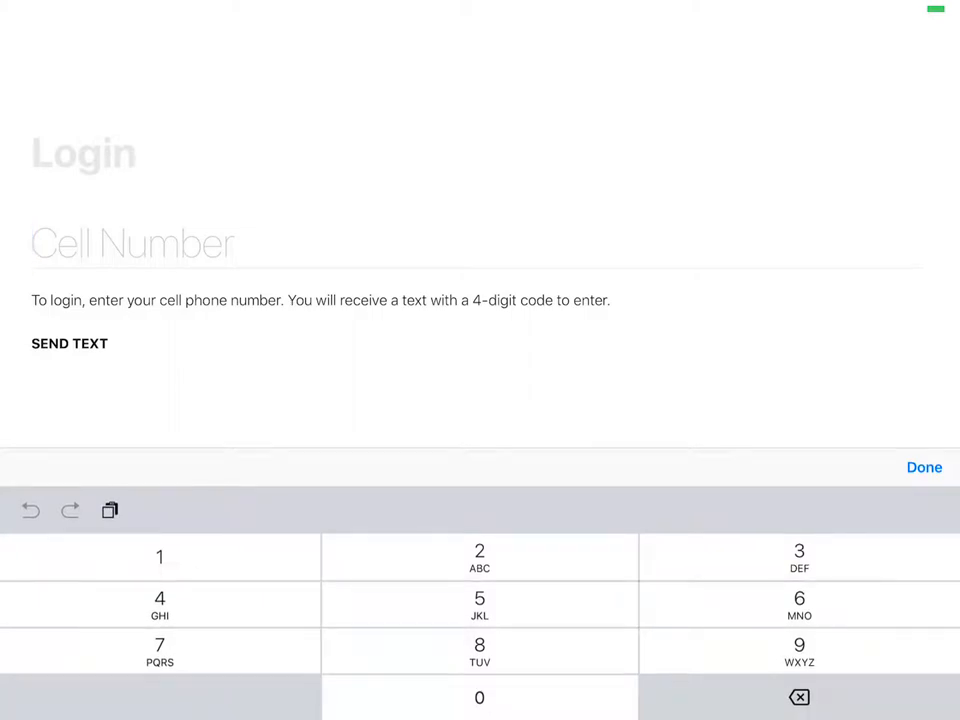
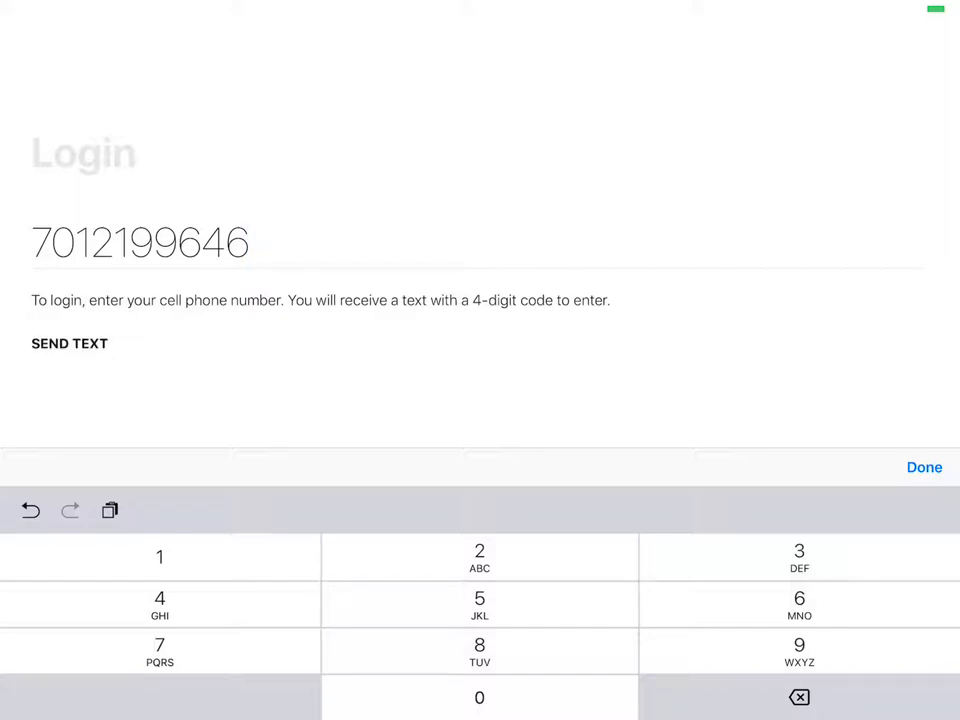
pyautogui.click(68, 344)
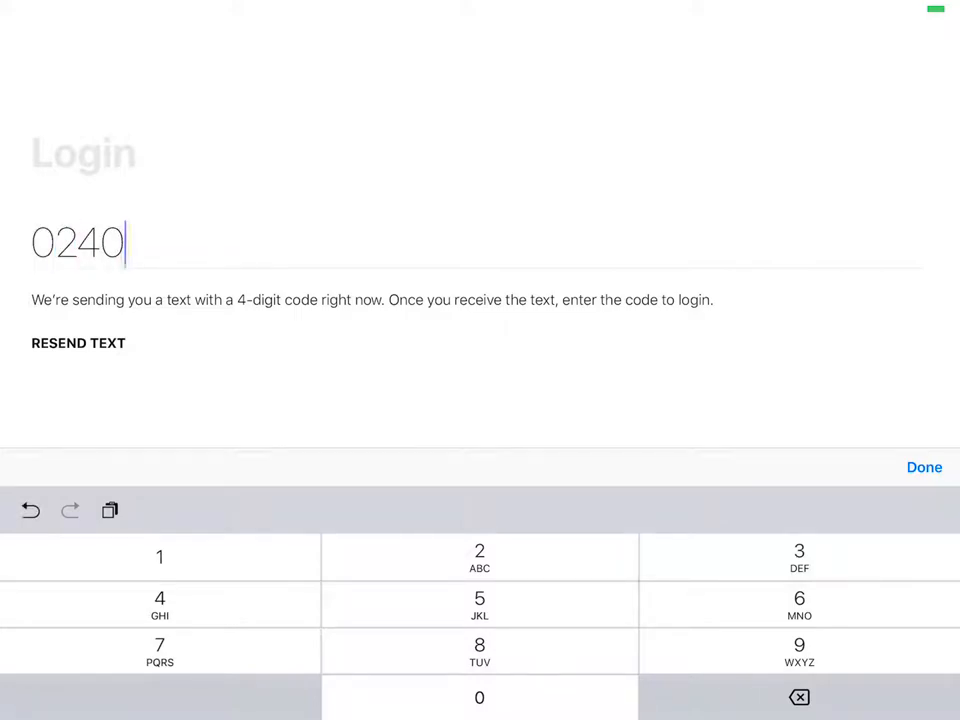
pyautogui.click(924, 466)
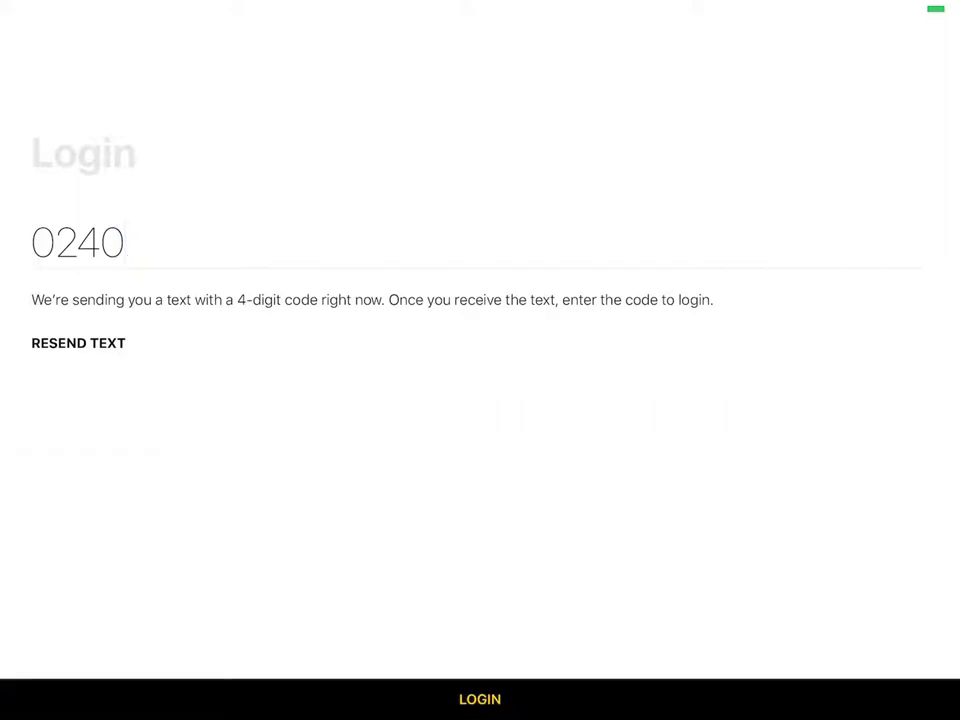
# Log in with the entered code, reaching the Fields list of four fields.
pyautogui.click(480, 698)
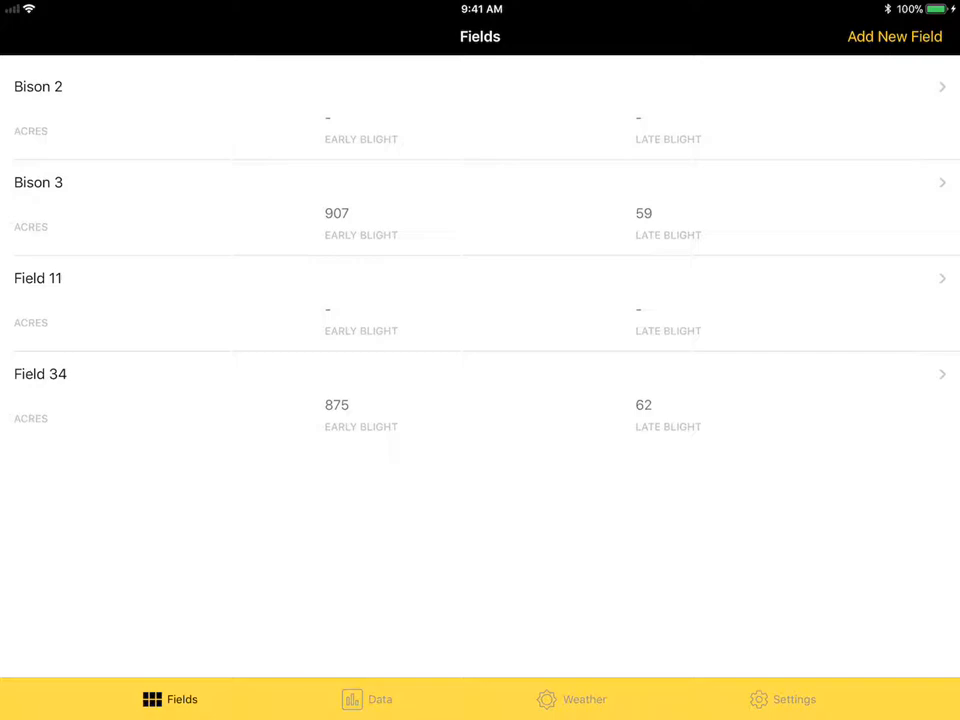
# Add a new field named Field 24 with a planting date and bring up the station site list.
pyautogui.click(884, 40)
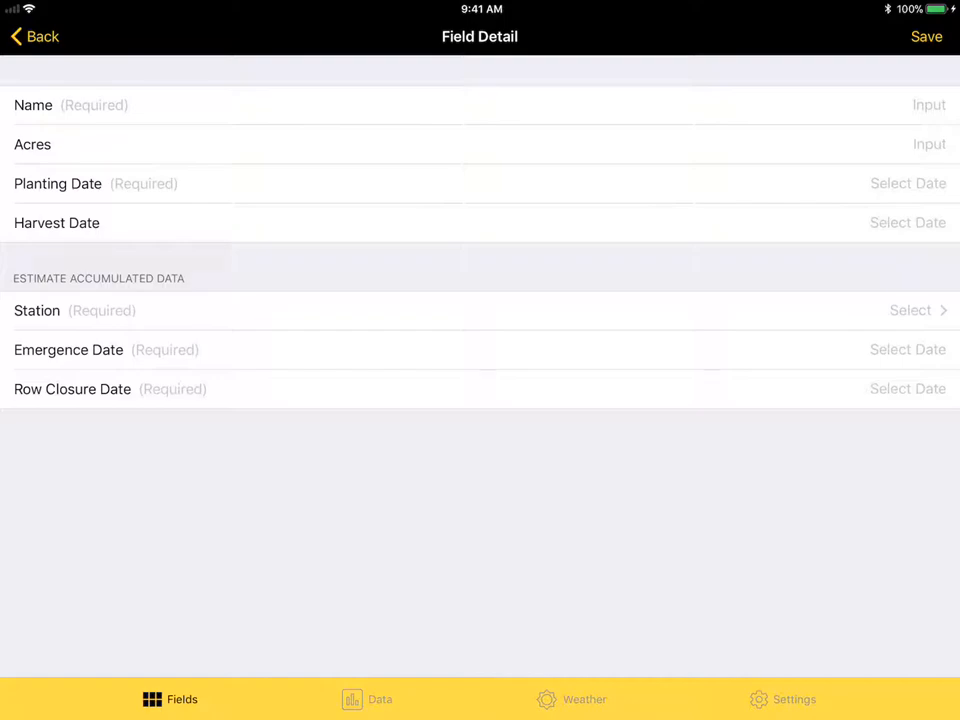
pyautogui.click(924, 104)
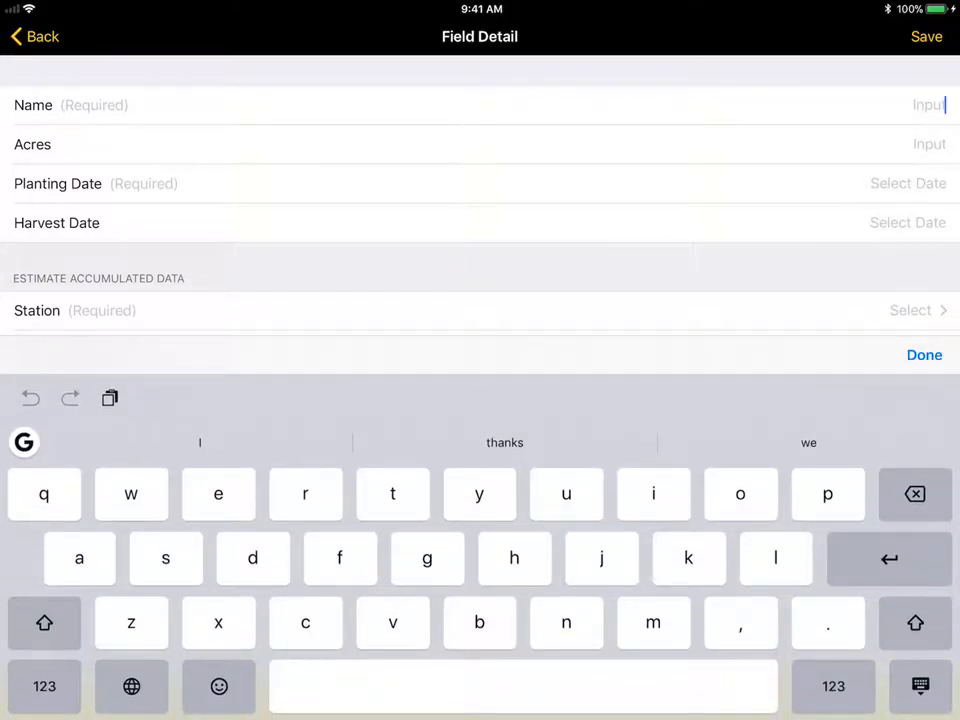
pyautogui.write('Field 24')
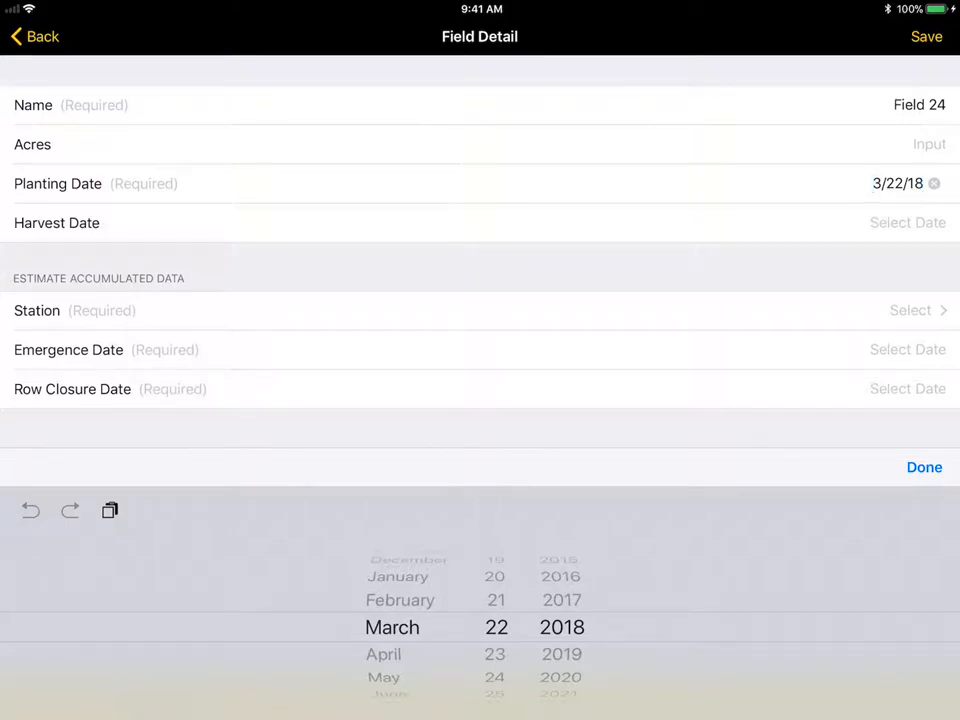
pyautogui.scroll(-3)
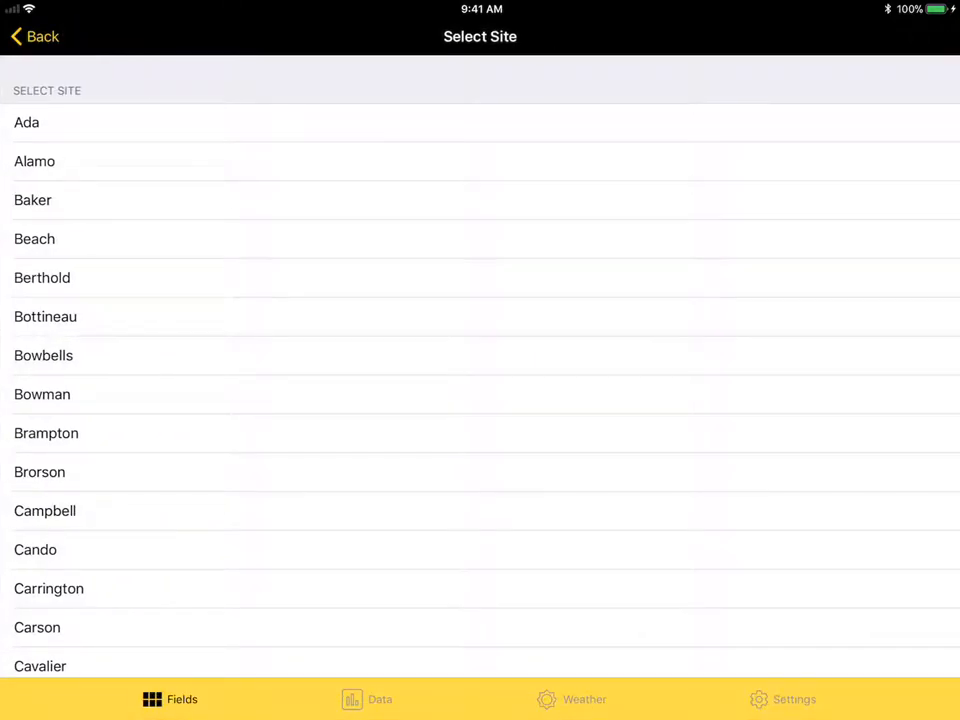
# Choose Grafton as the station for Field 24.
pyautogui.scroll(-3)
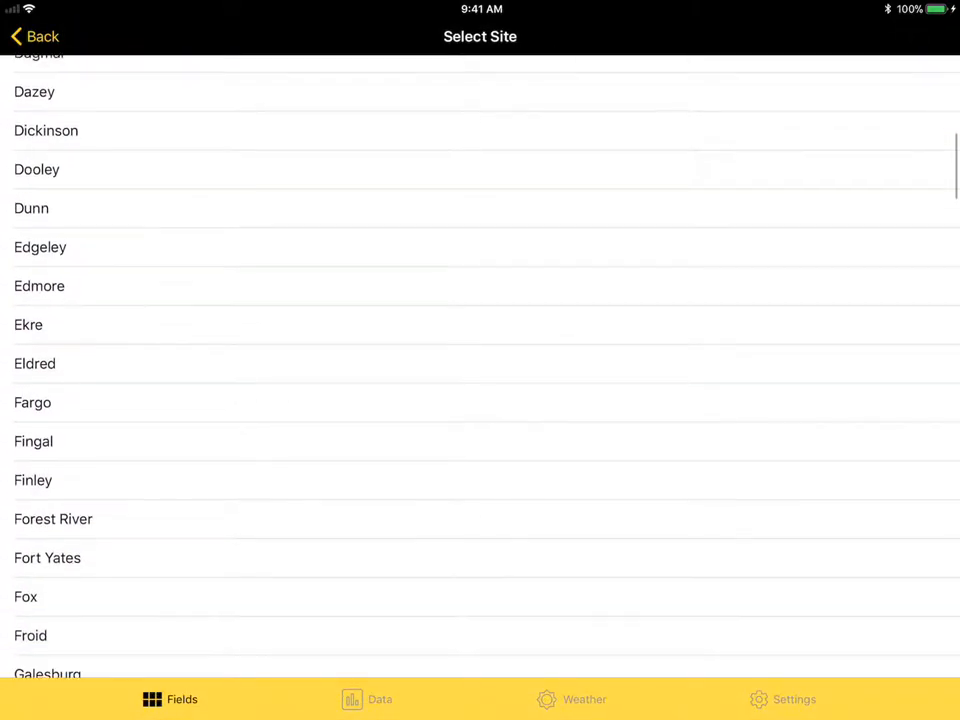
pyautogui.scroll(-3)
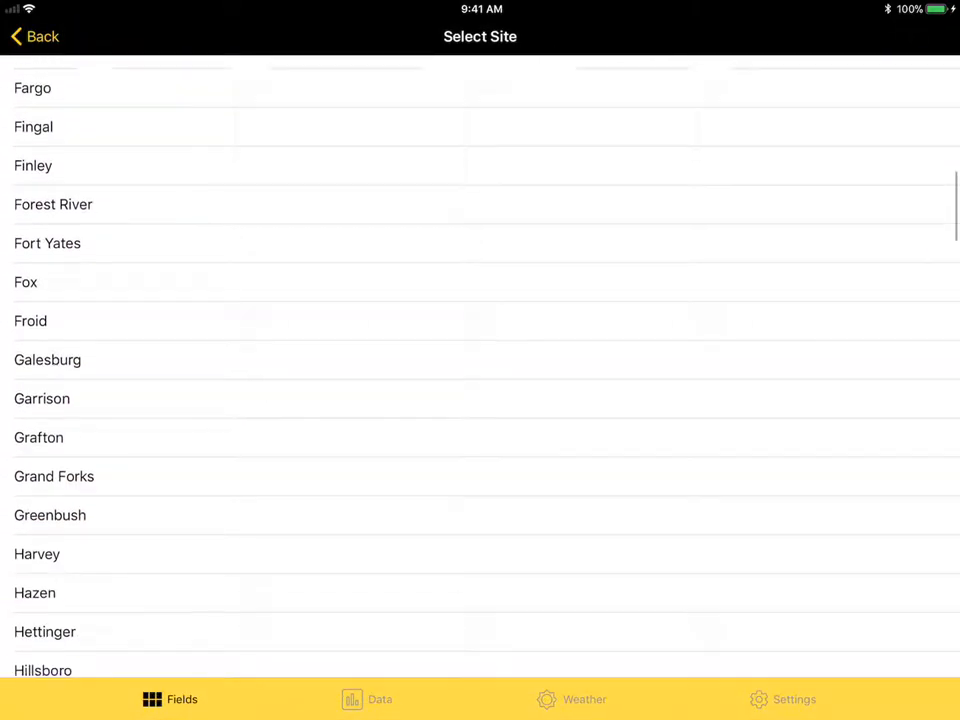
pyautogui.click(38, 436)
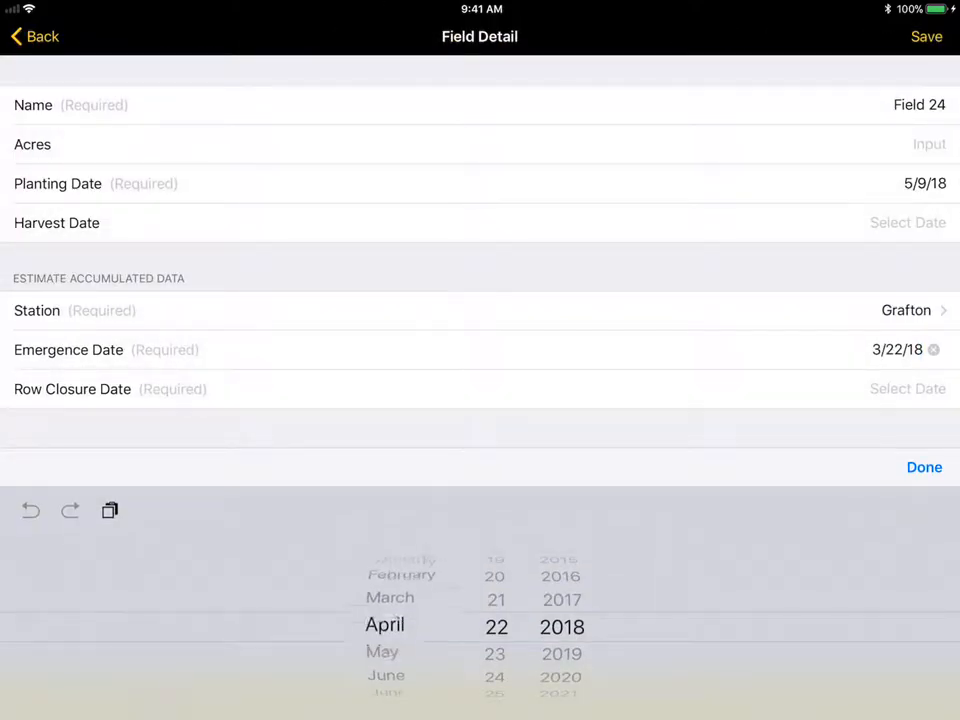
# Set Field 24's emergence date to 5/30/18 and row closure date to 6/25/18.
pyautogui.scroll(-3)
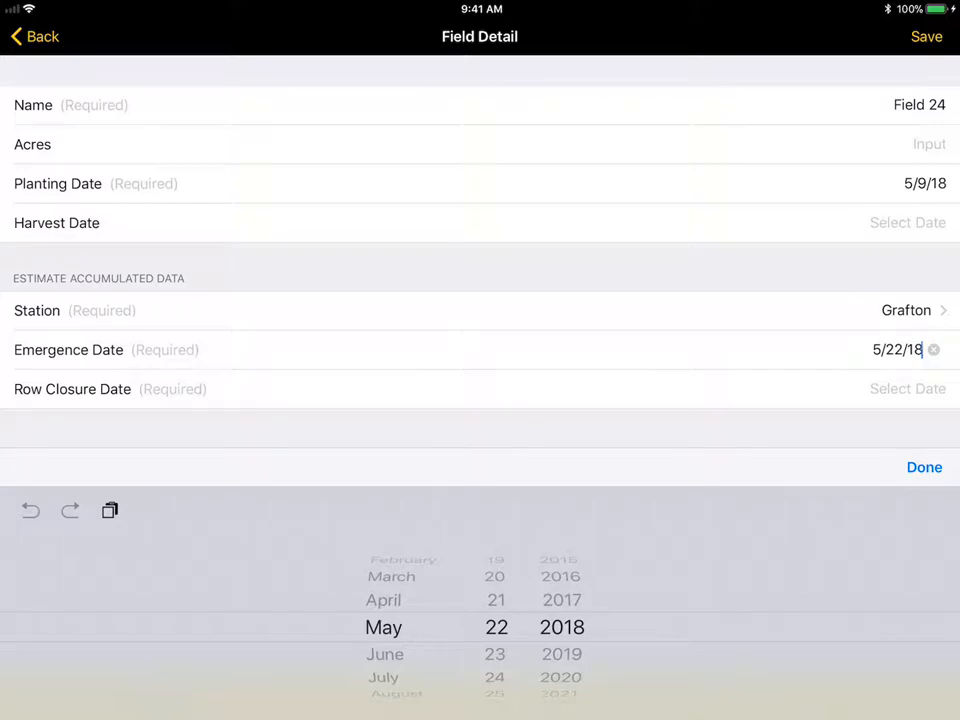
pyautogui.scroll(-3)
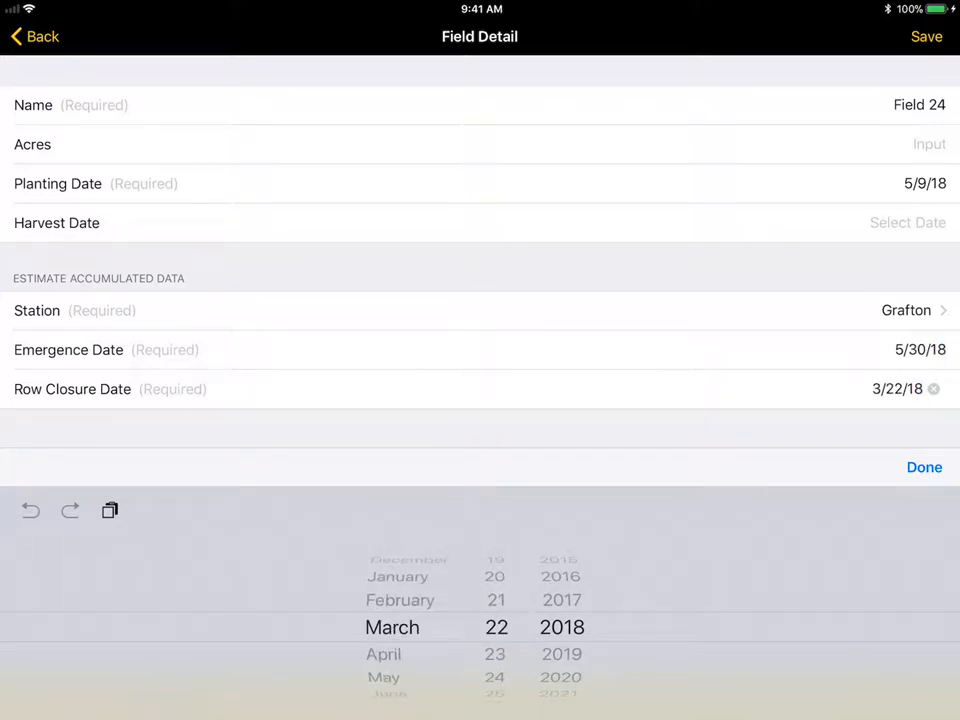
pyautogui.scroll(-3)
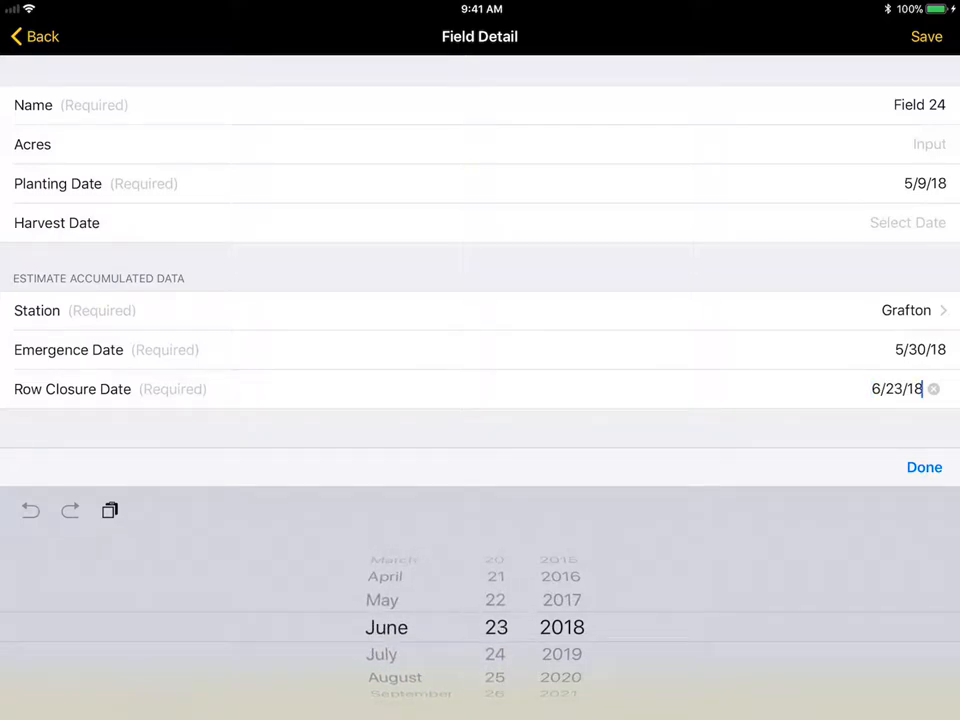
pyautogui.scroll(-3)
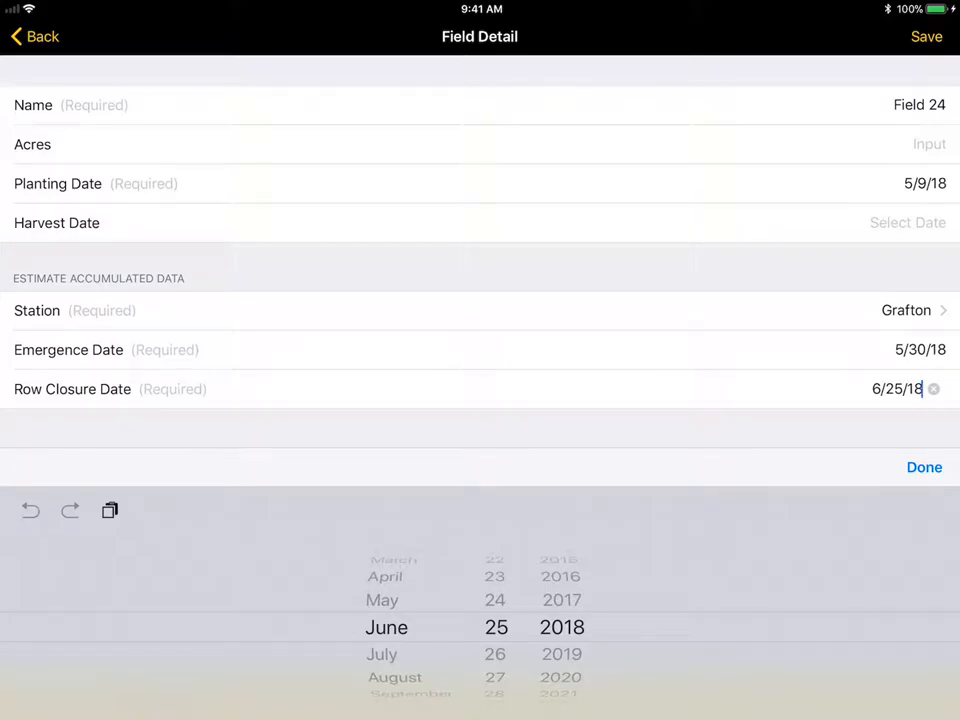
pyautogui.click(924, 466)
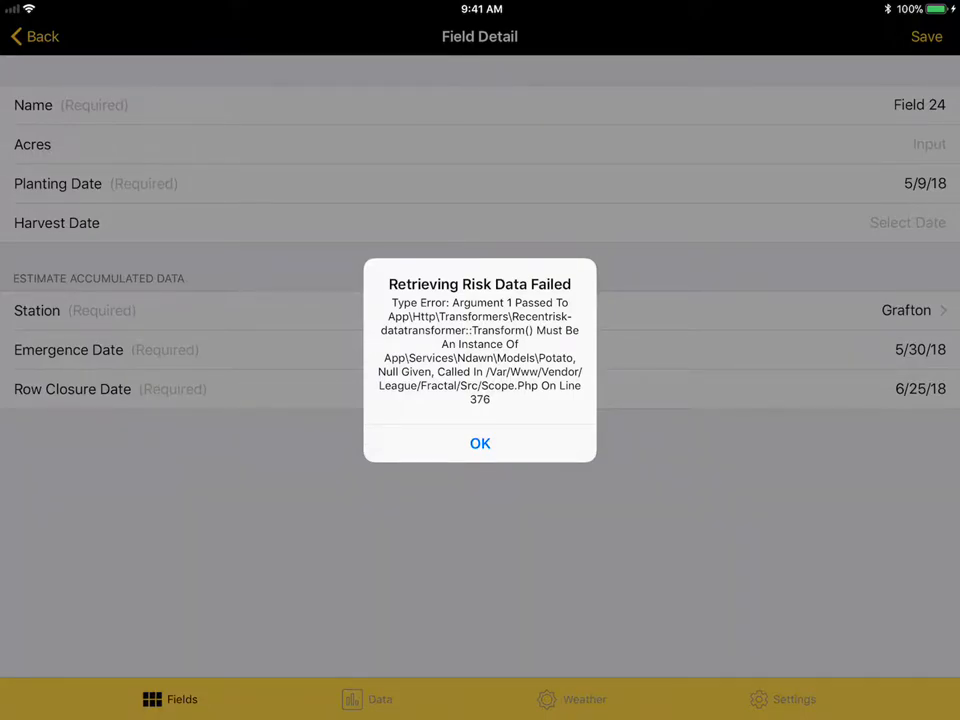
# Dismiss the Retrieving Risk Data Failed alert and save Field 24.
pyautogui.click(480, 444)
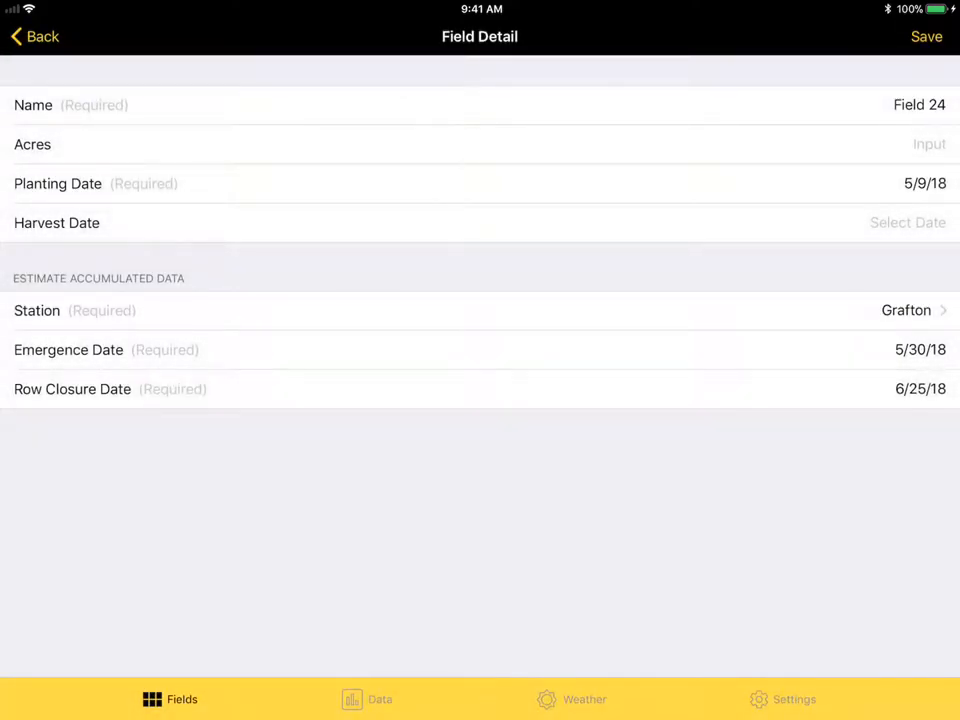
pyautogui.click(928, 36)
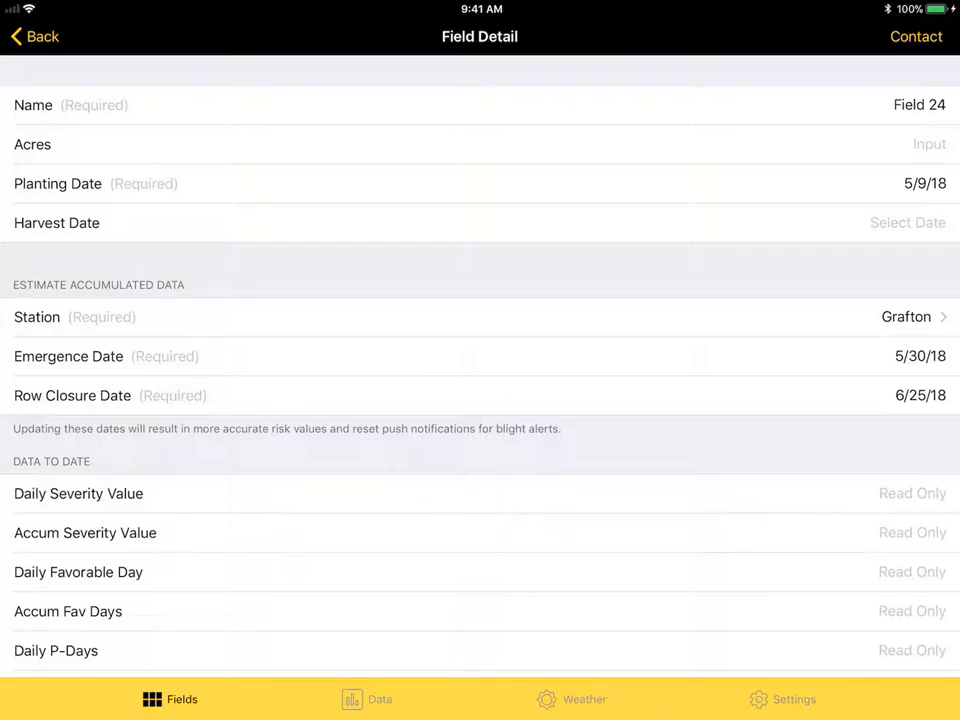
# Change Field 24's emergence date to 6/4/18 and return to the Fields list.
pyautogui.click(896, 356)
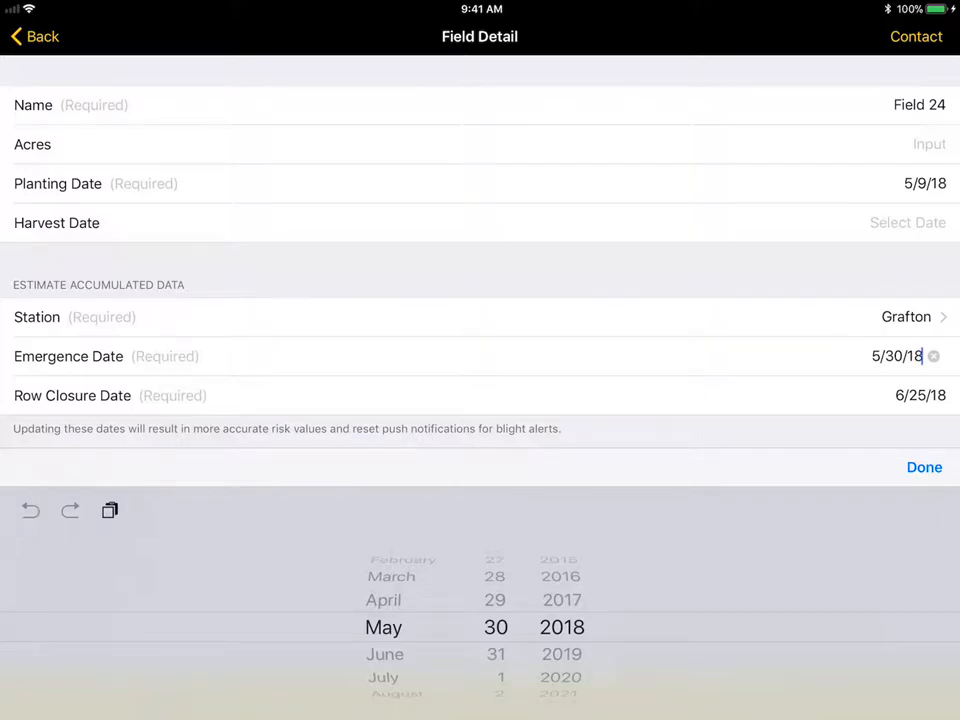
pyautogui.scroll(-3)
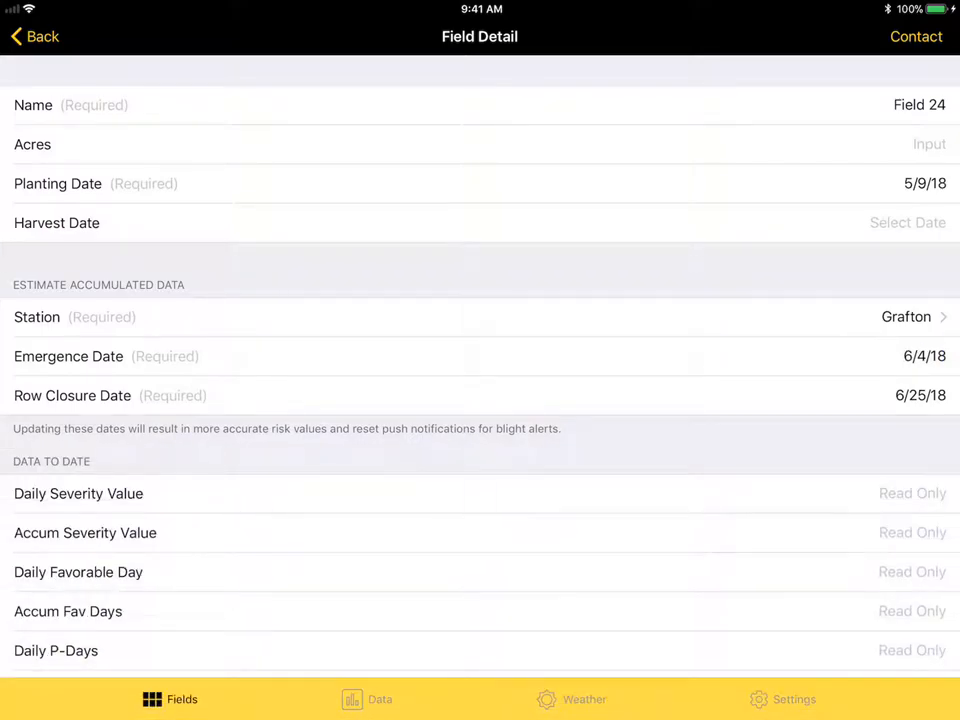
pyautogui.click(36, 36)
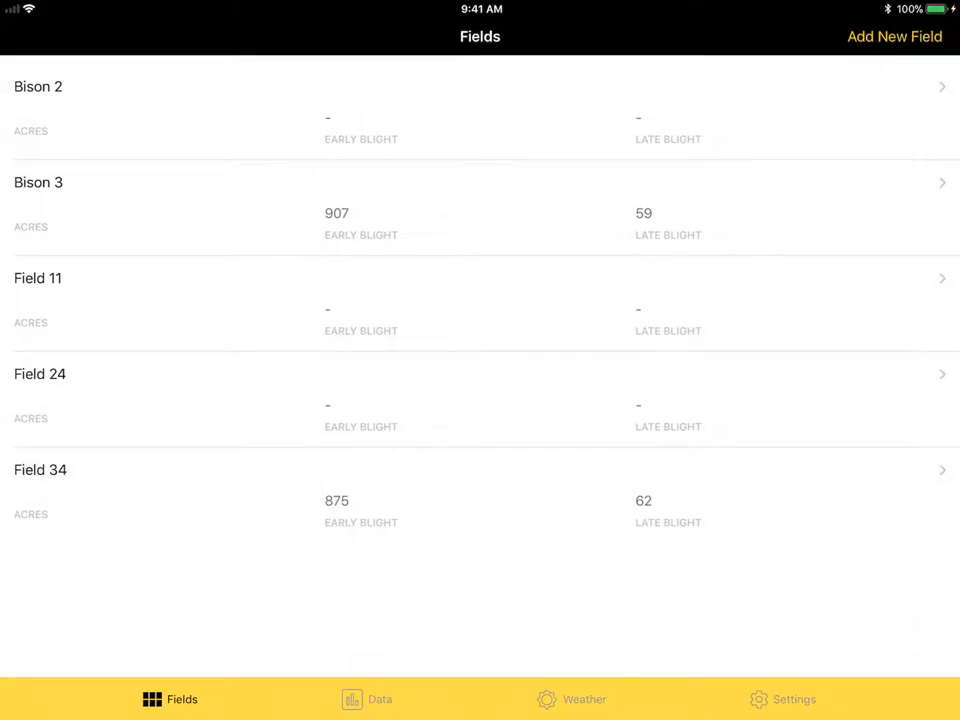
# Review Bison 3's field detail and edit its emergence date, giving 800 early blight.
pyautogui.click(890, 36)
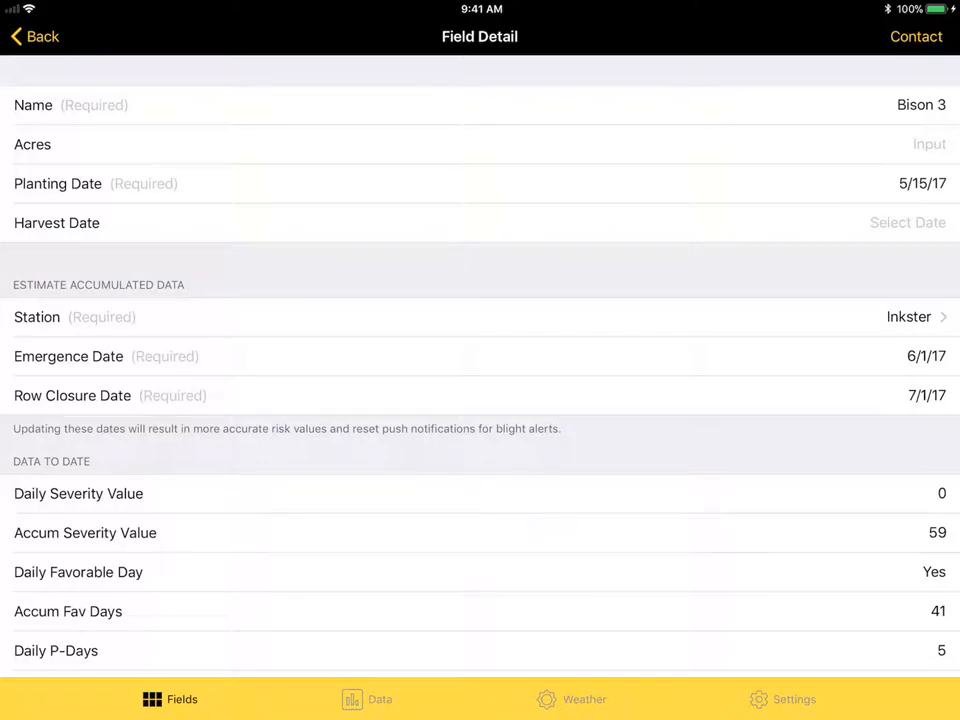
pyautogui.scroll(-3)
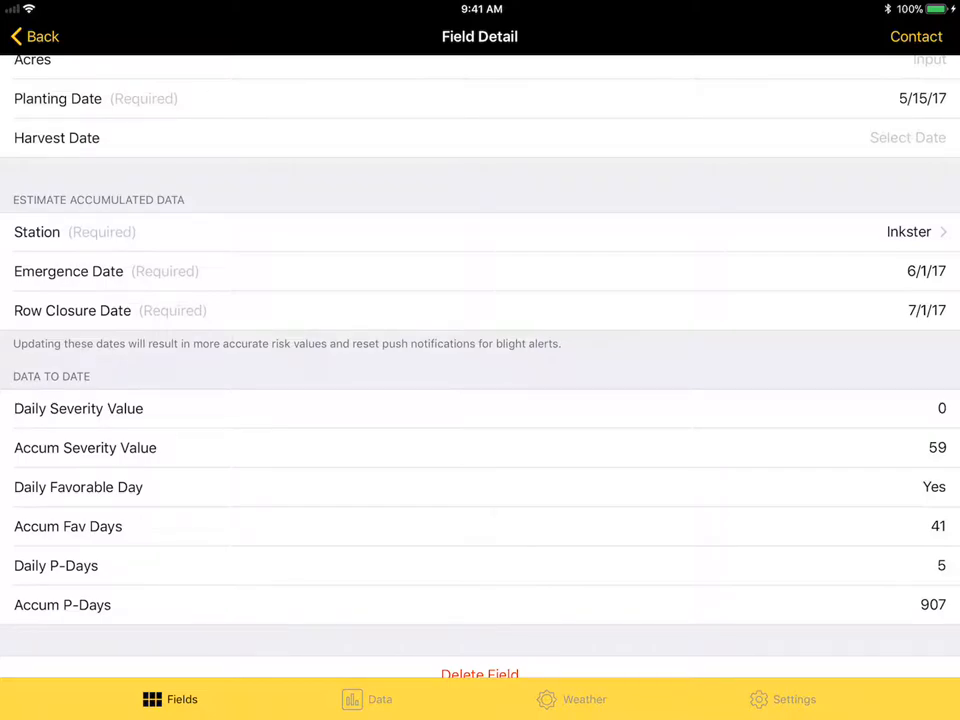
pyautogui.scroll(-3)
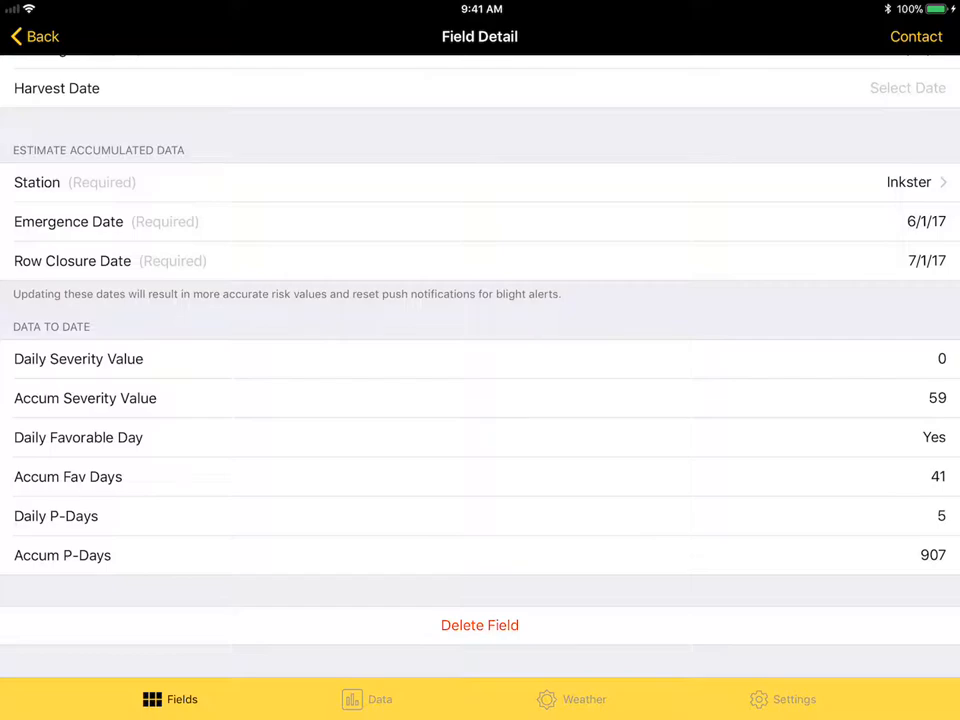
pyautogui.scroll(-3)
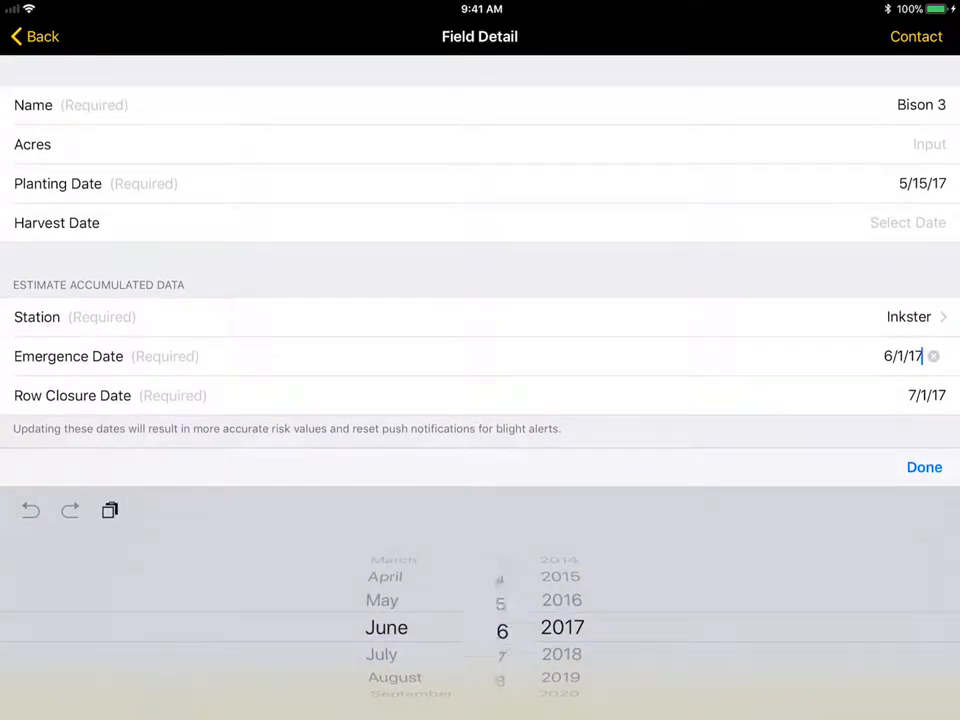
pyautogui.scroll(-3)
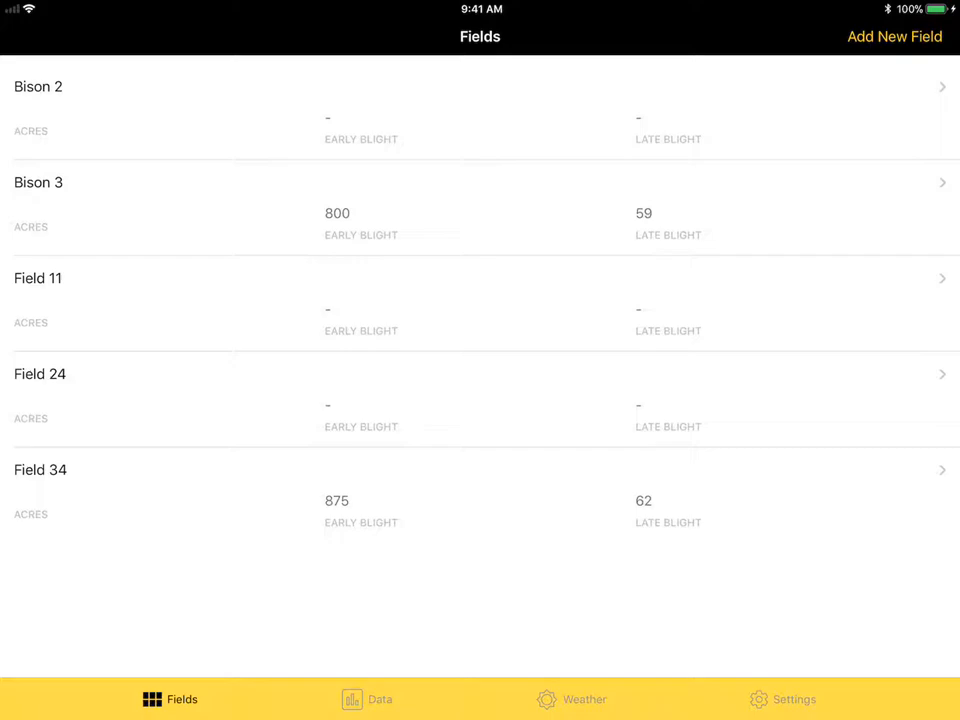
# Show the 2017 accumulated severity graph for Bison 3, dismissing the Outside of Growing Season alert.
pyautogui.click(360, 700)
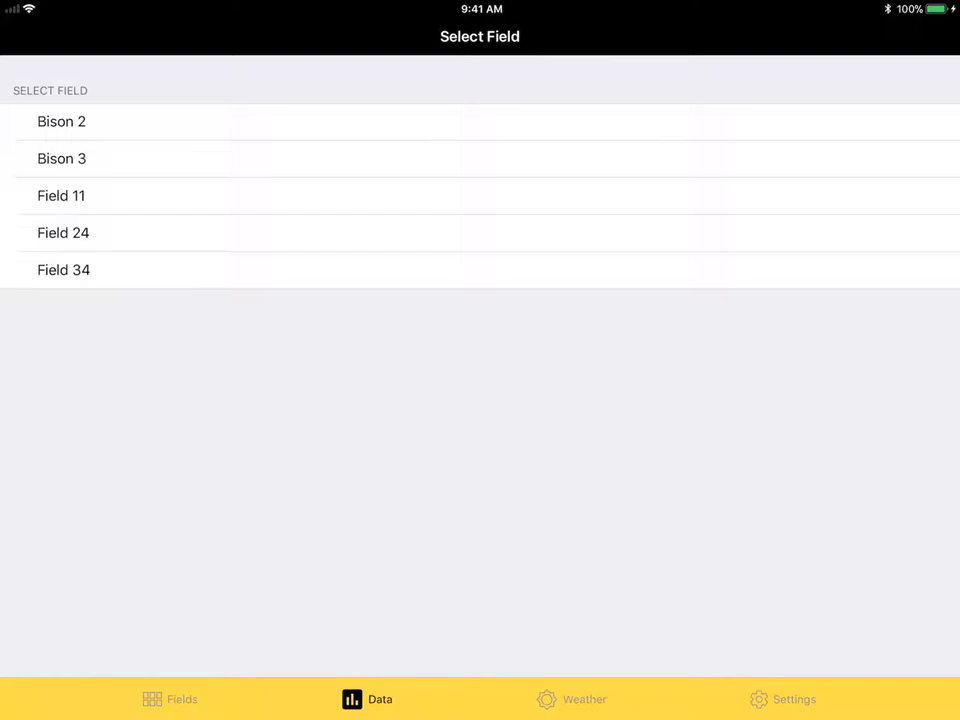
pyautogui.click(60, 122)
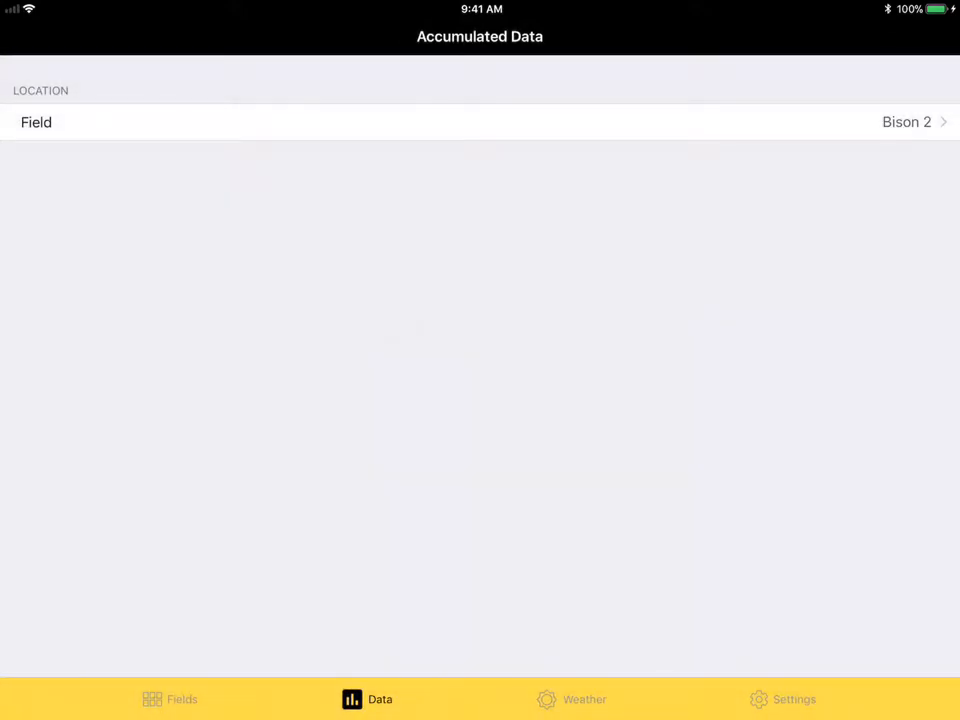
pyautogui.click(480, 116)
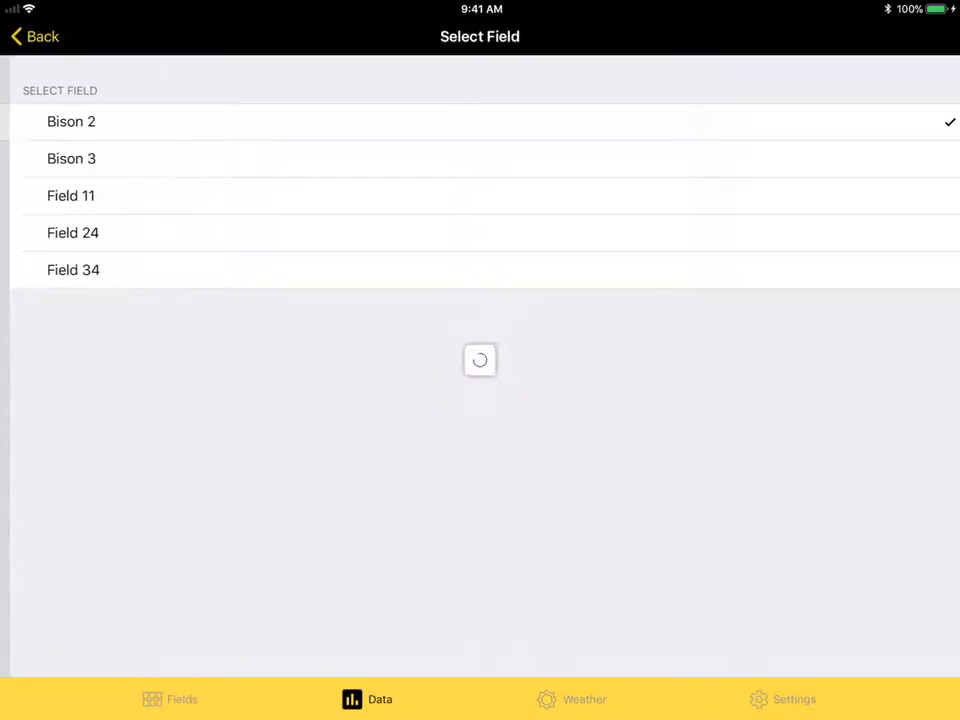
pyautogui.click(72, 158)
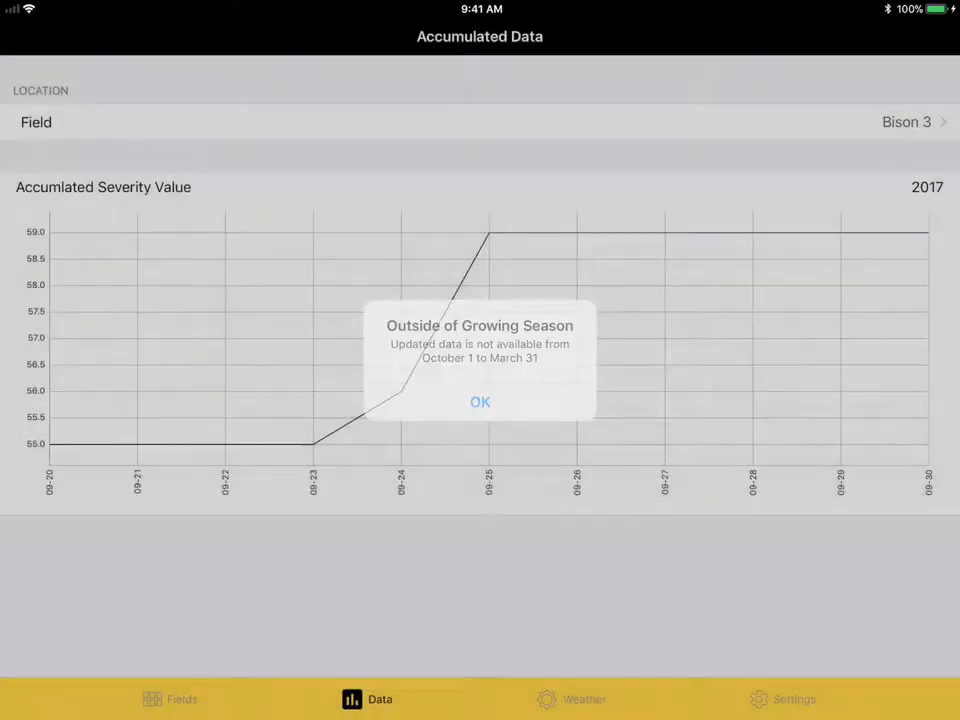
pyautogui.click(480, 402)
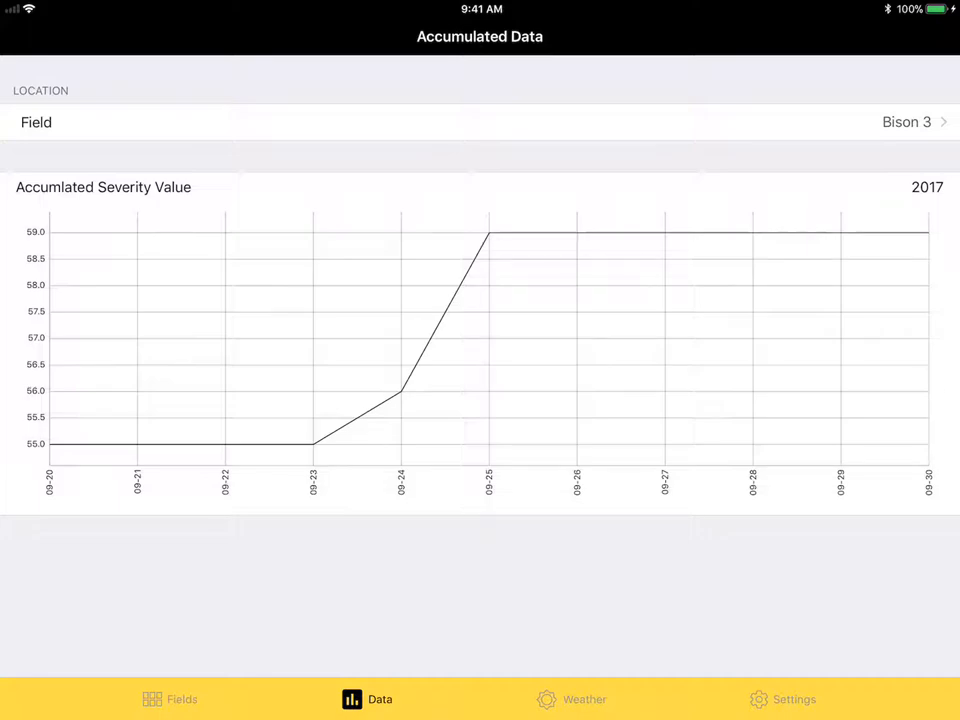
# Switch the weather site to Hillsboro to show its current readings.
pyautogui.click(574, 700)
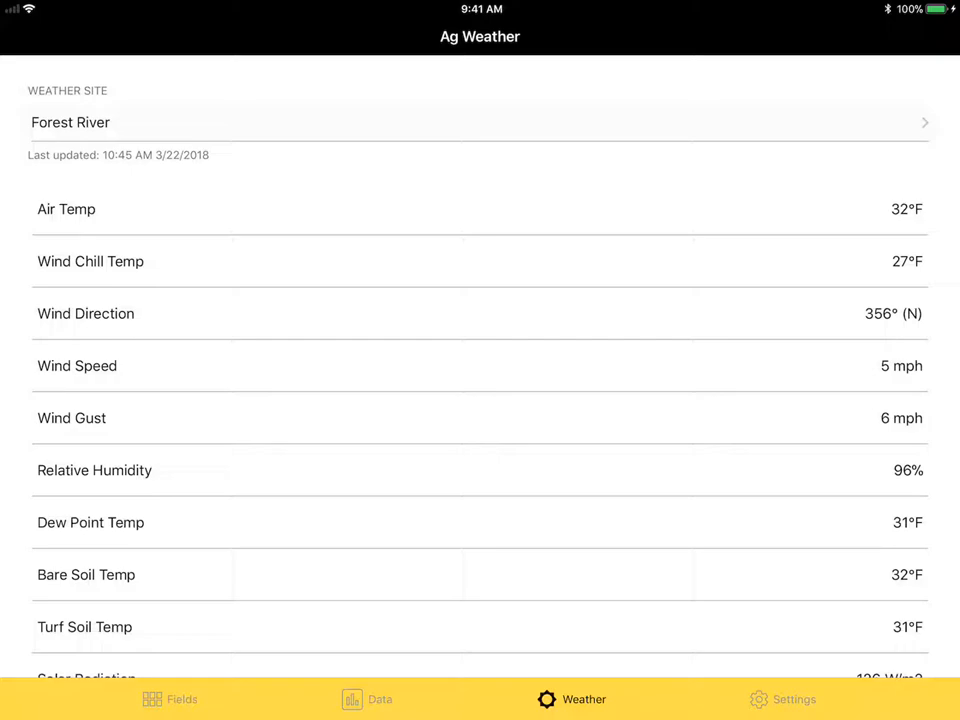
pyautogui.click(480, 110)
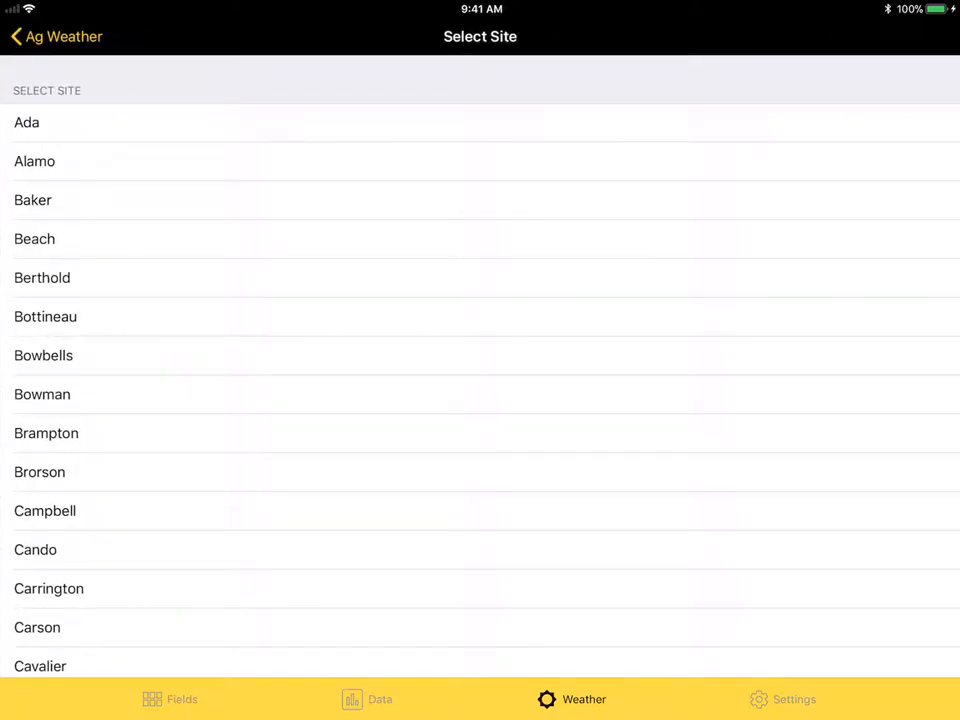
pyautogui.scroll(-3)
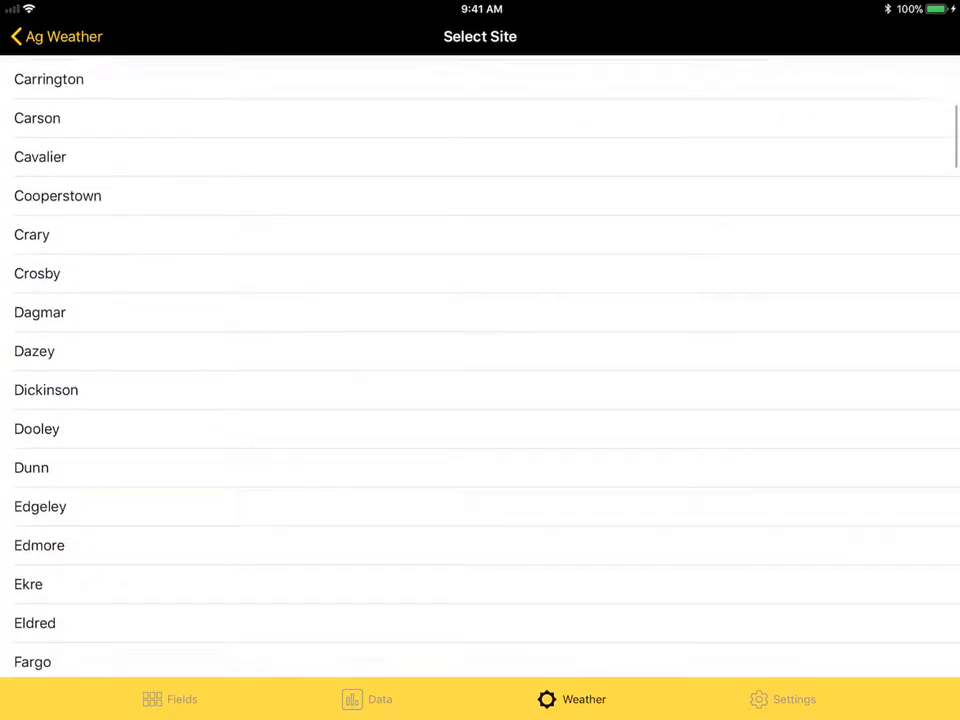
pyautogui.scroll(-3)
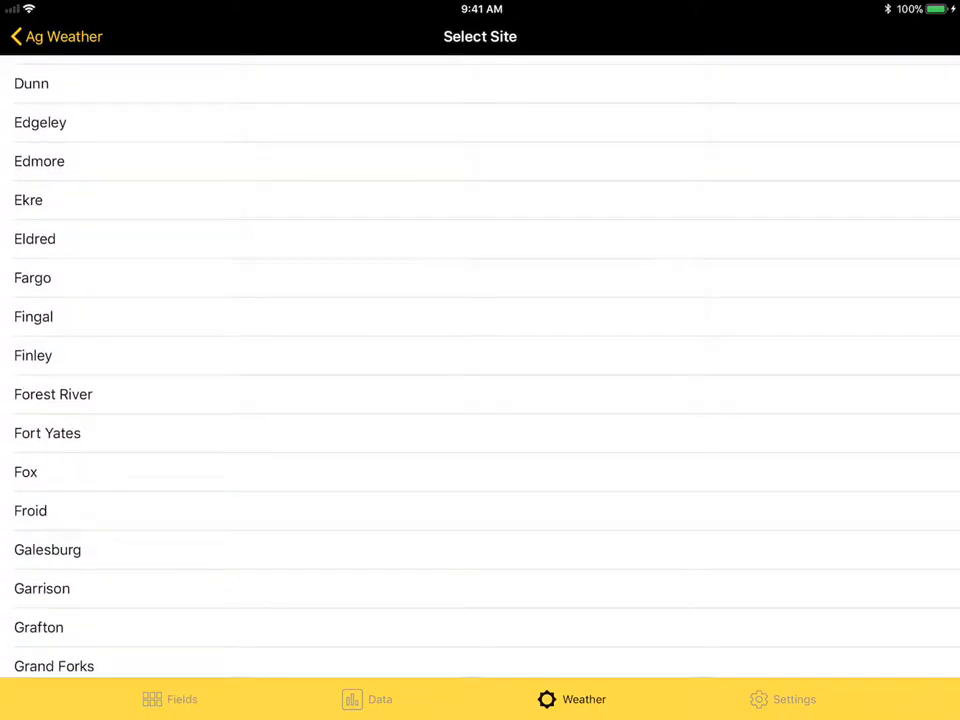
pyautogui.scroll(-3)
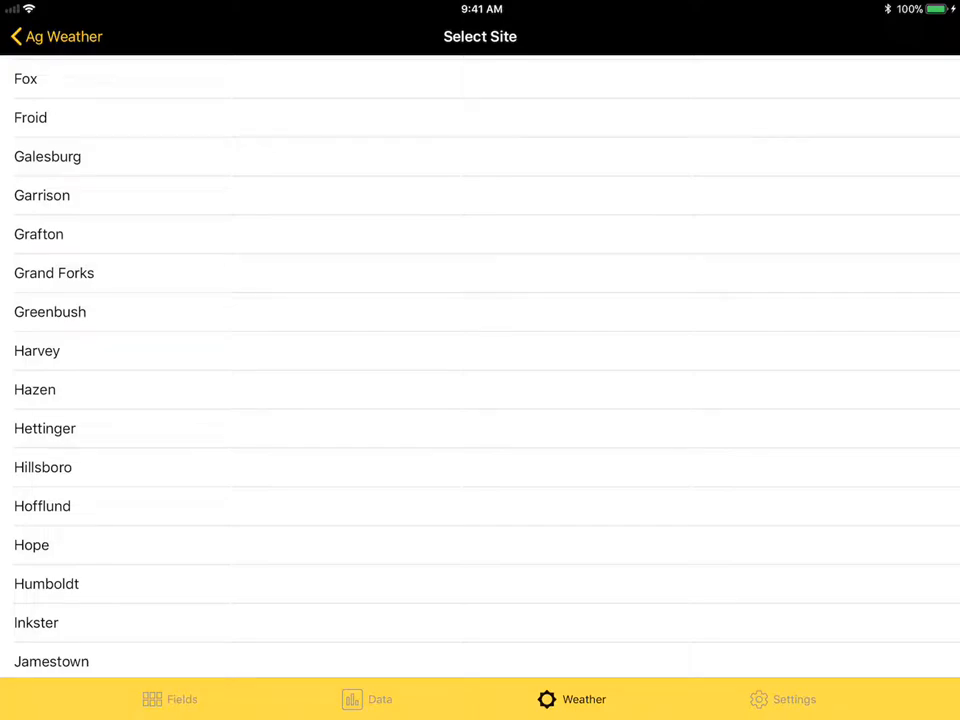
pyautogui.click(40, 468)
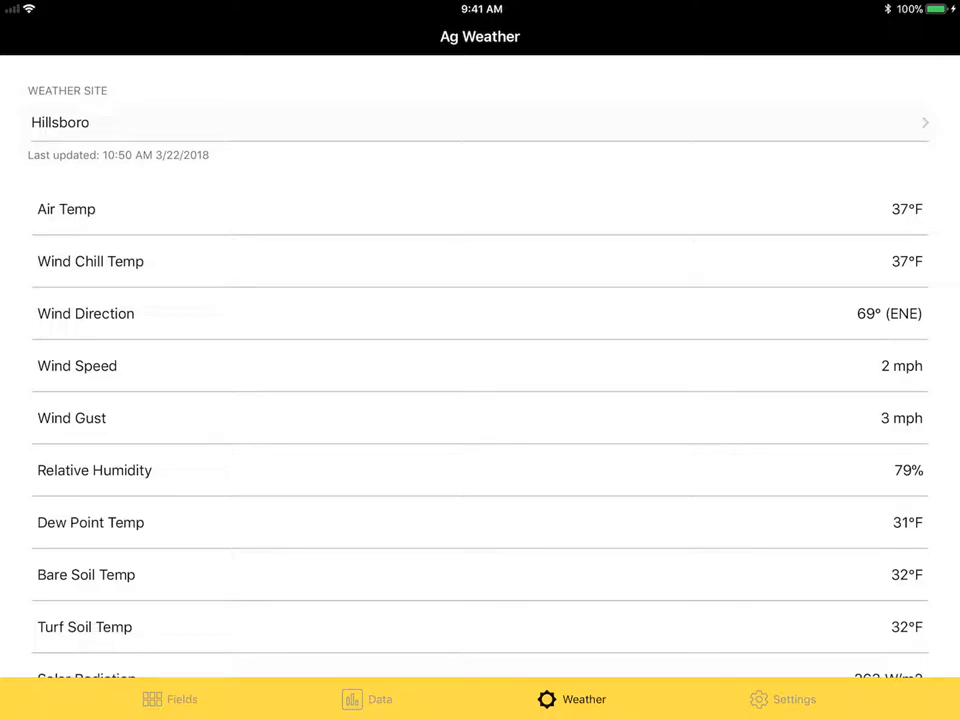
# Move to the Settings screen with its push notification options.
pyautogui.click(792, 700)
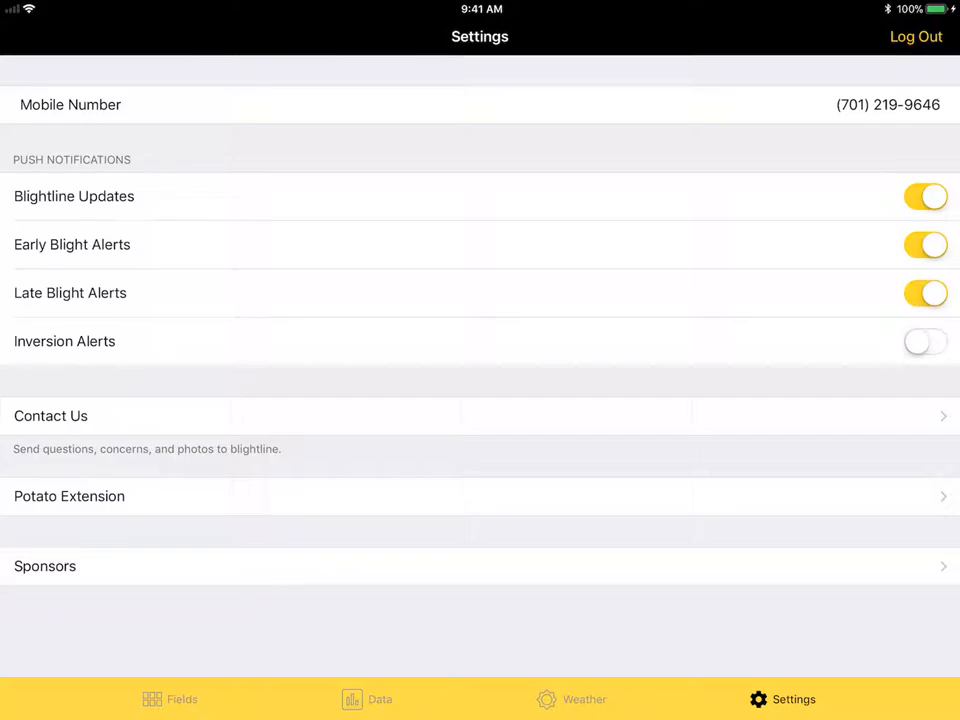
pyautogui.click(926, 196)
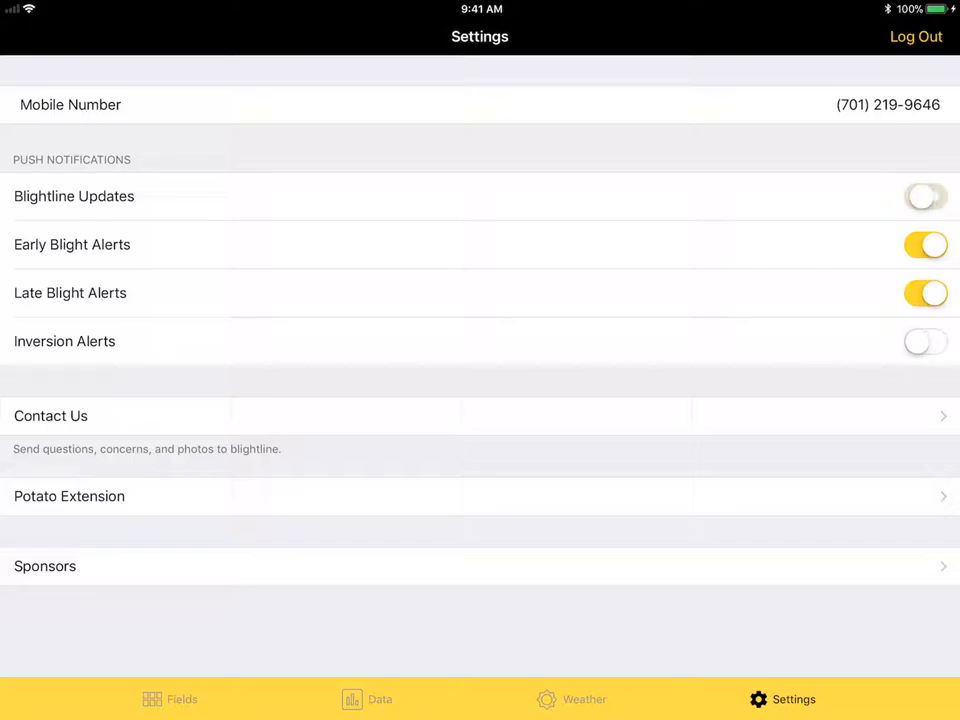
pyautogui.click(924, 194)
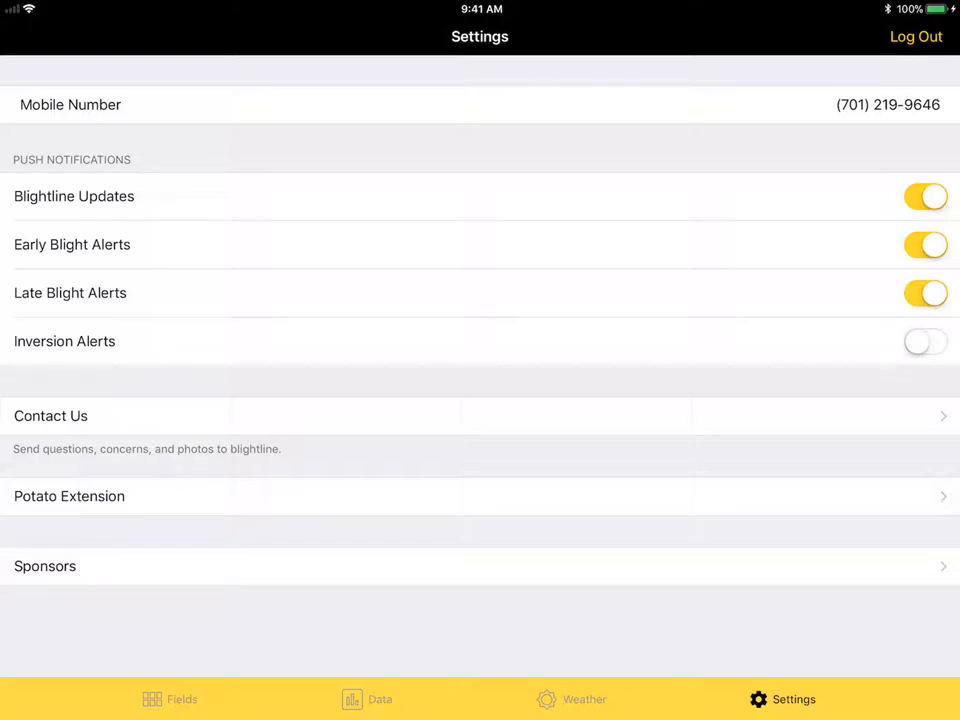
pyautogui.click(928, 340)
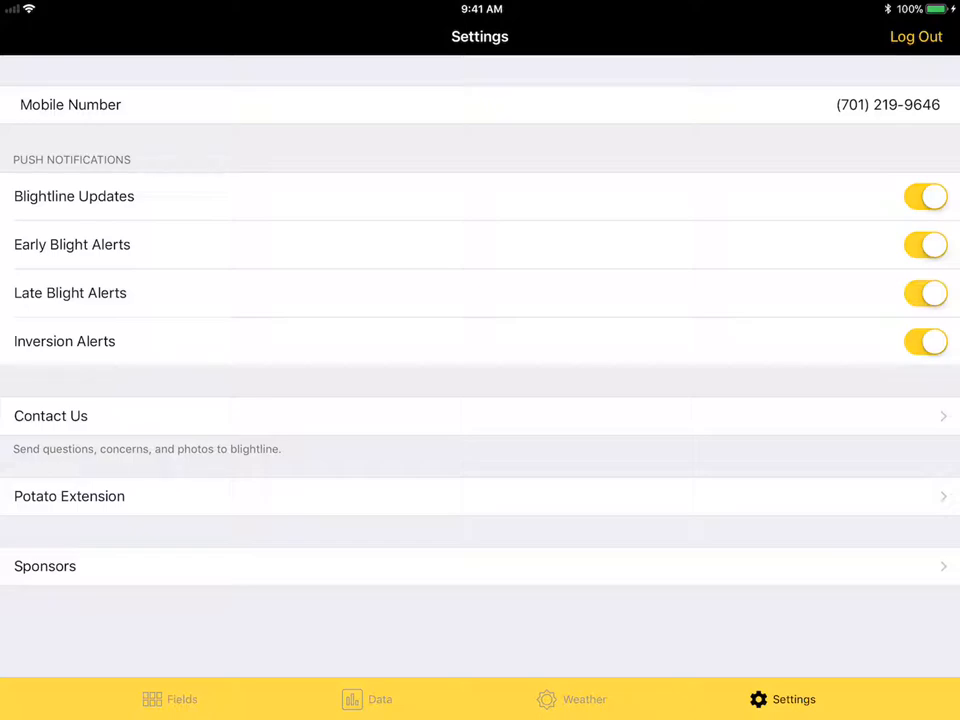
pyautogui.click(932, 340)
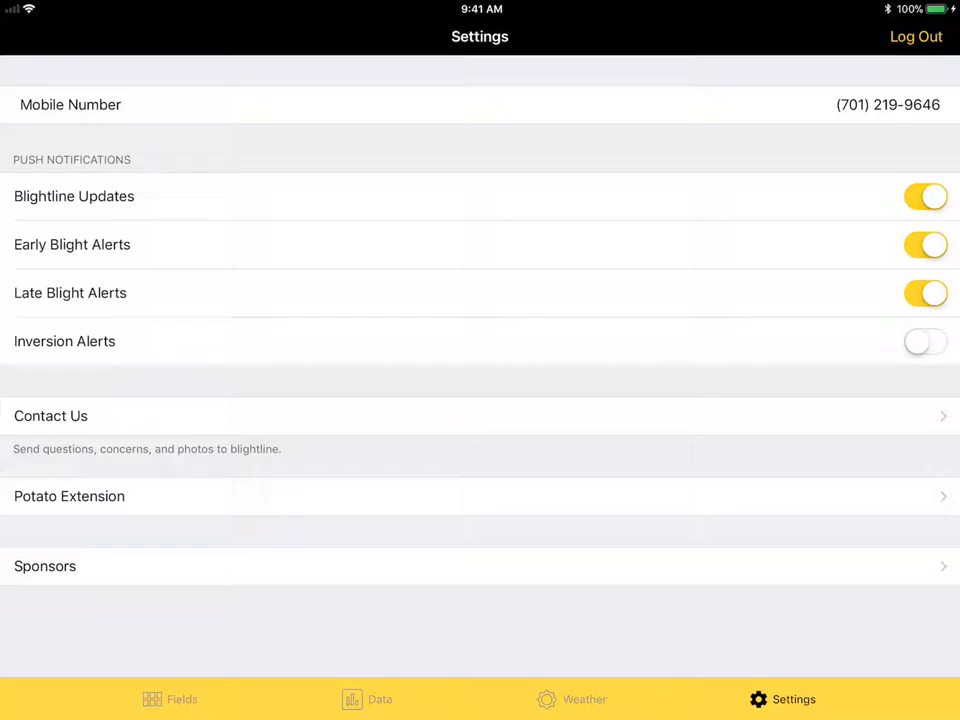
pyautogui.click(50, 416)
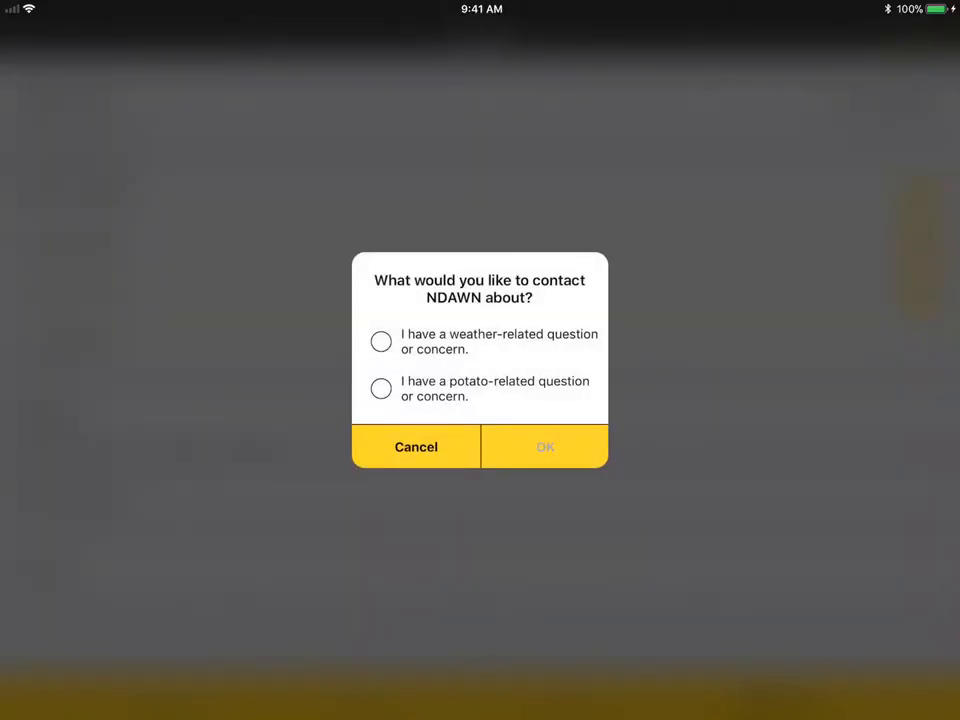
pyautogui.click(380, 340)
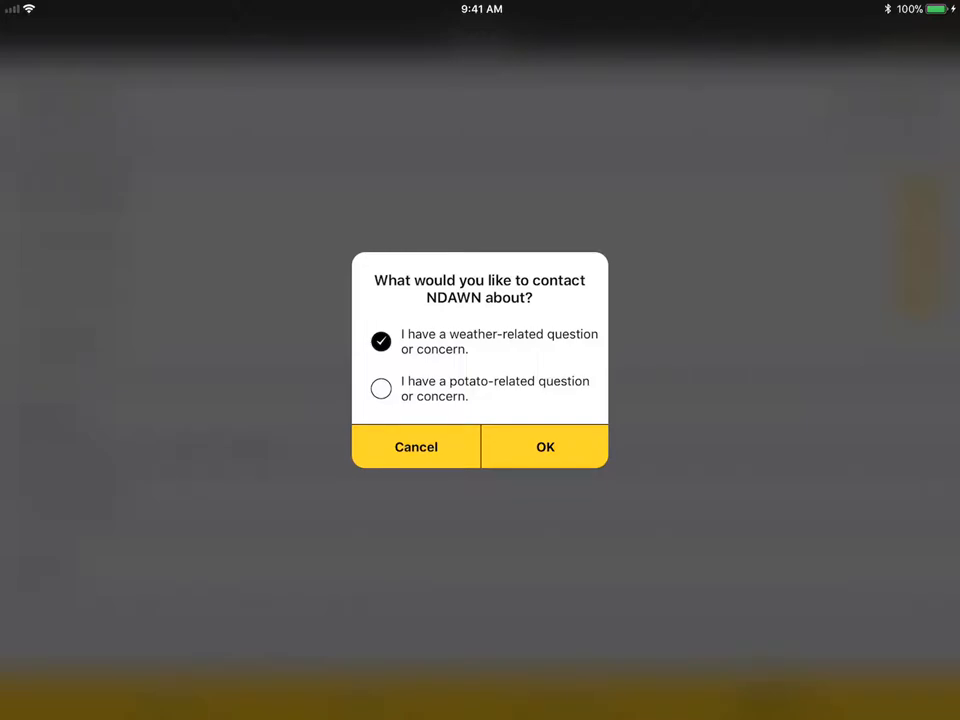
pyautogui.click(380, 388)
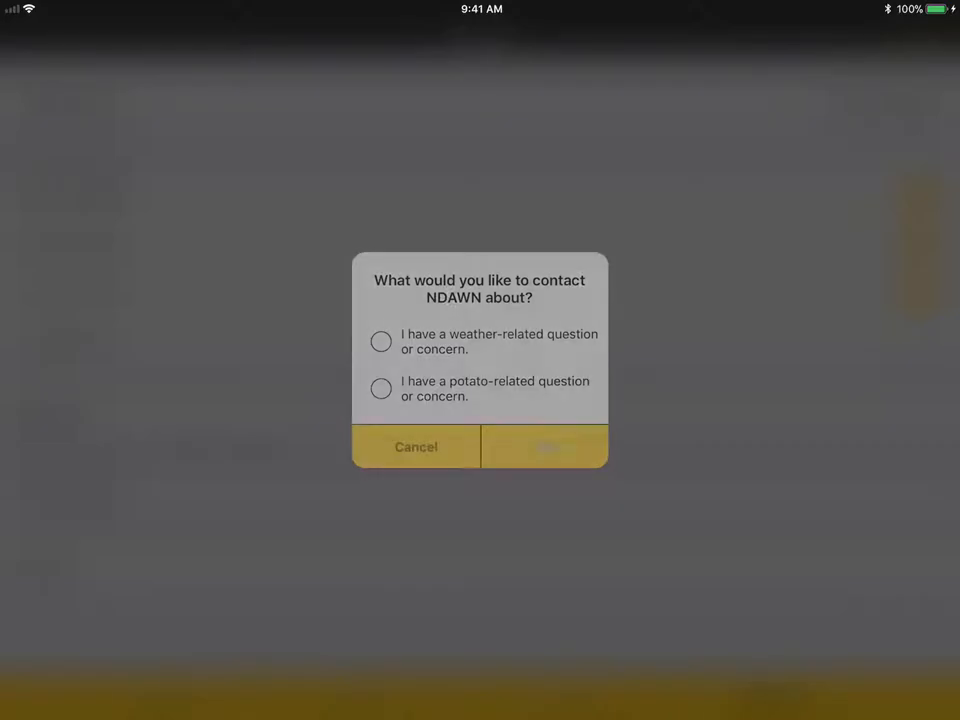
pyautogui.click(416, 446)
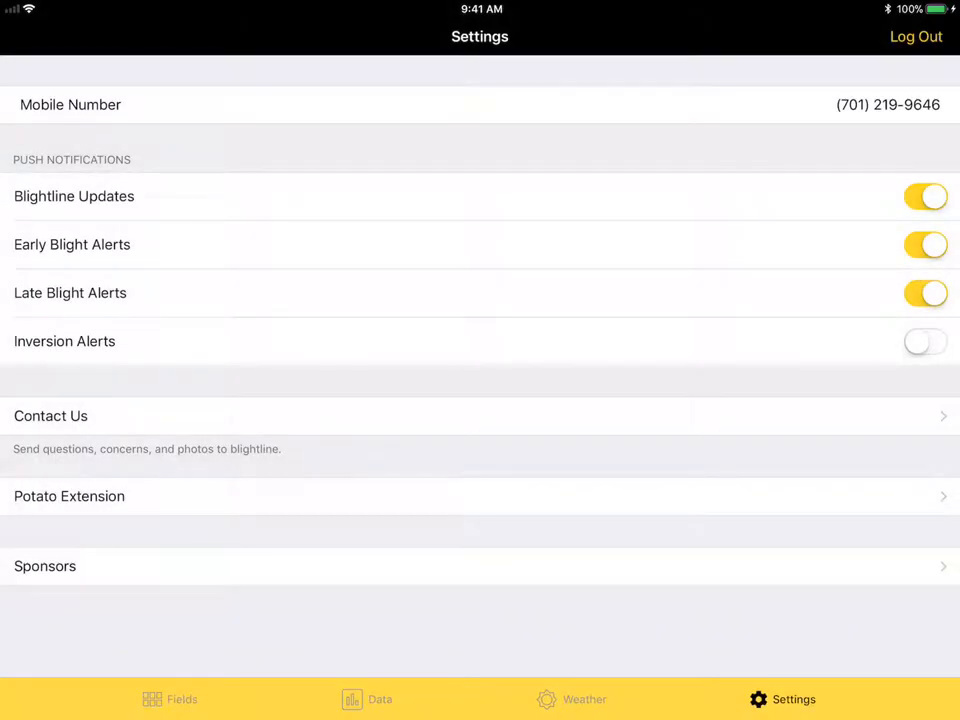